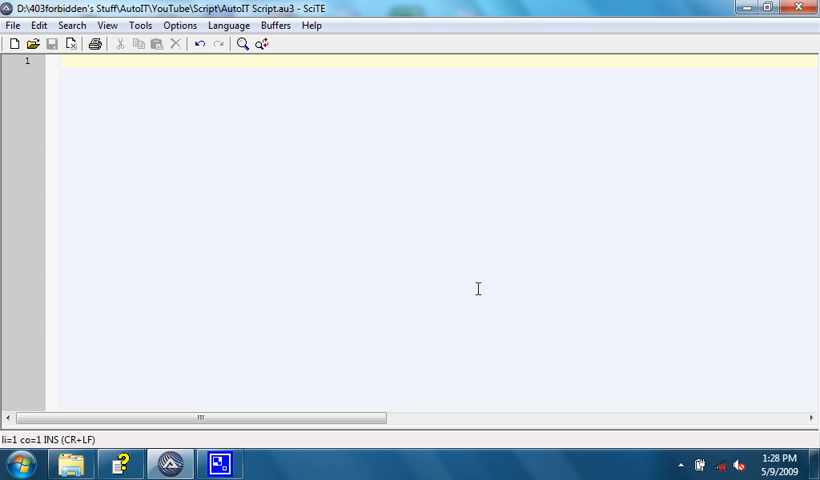
pyautogui.moveTo(288, 152)
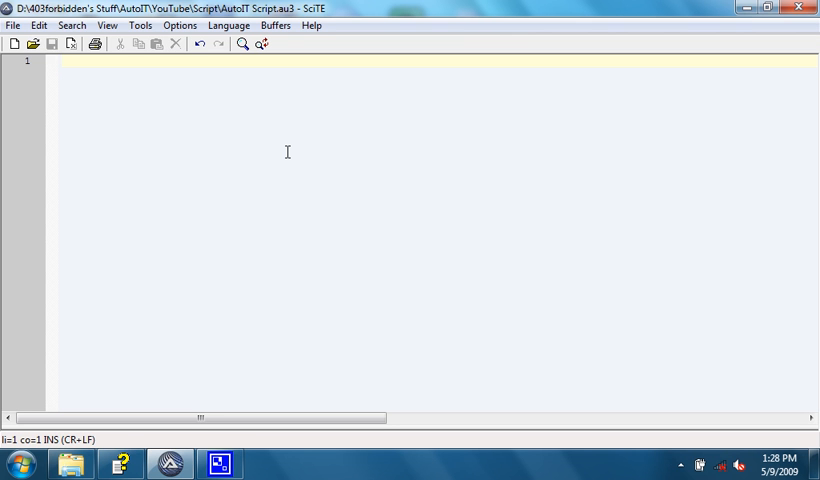
pyautogui.moveTo(248, 160)
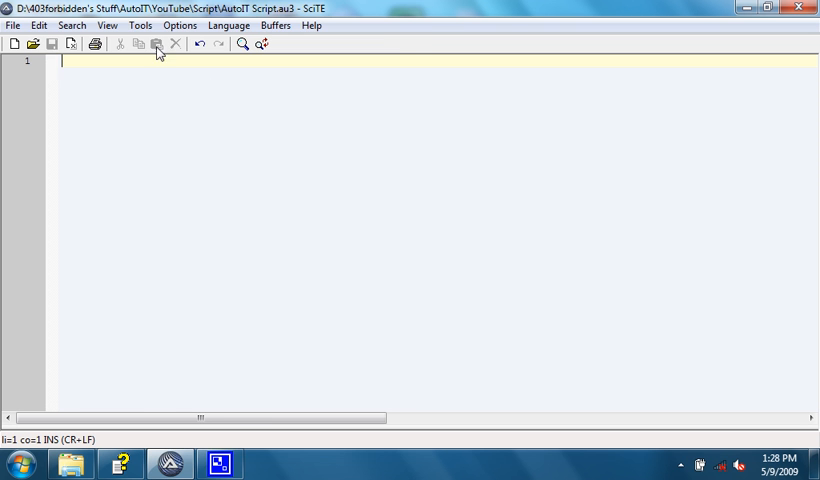
# Launch Koda FormDesigner from SciTE's Tools menu to get a blank Form1
pyautogui.click(140, 24)
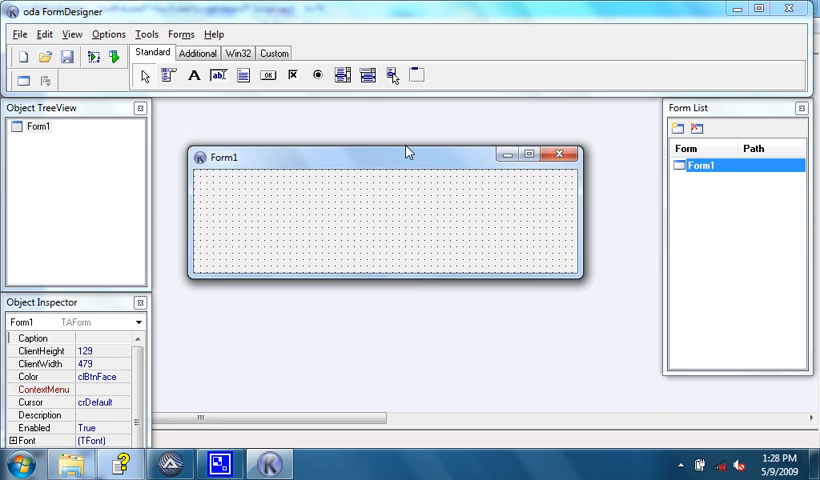
# Browse the Standard, Additional and Custom control sets in Koda without placing anything
pyautogui.moveTo(408, 152); pyautogui.dragTo(404, 146)
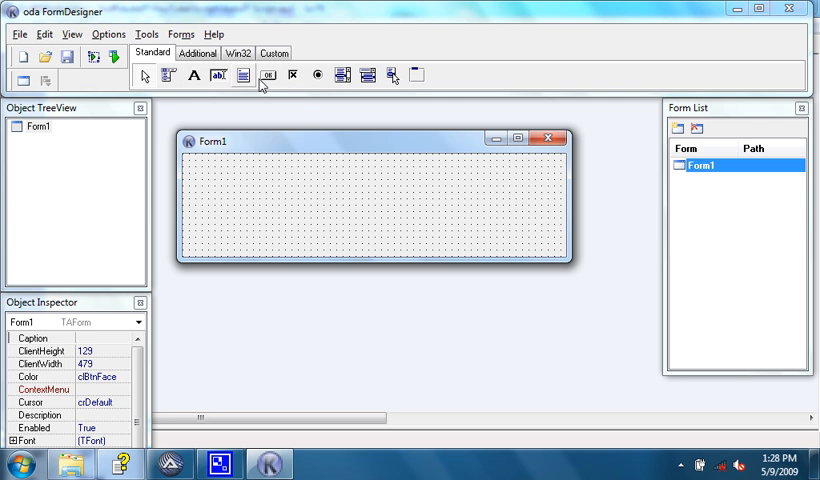
pyautogui.moveTo(170, 76)
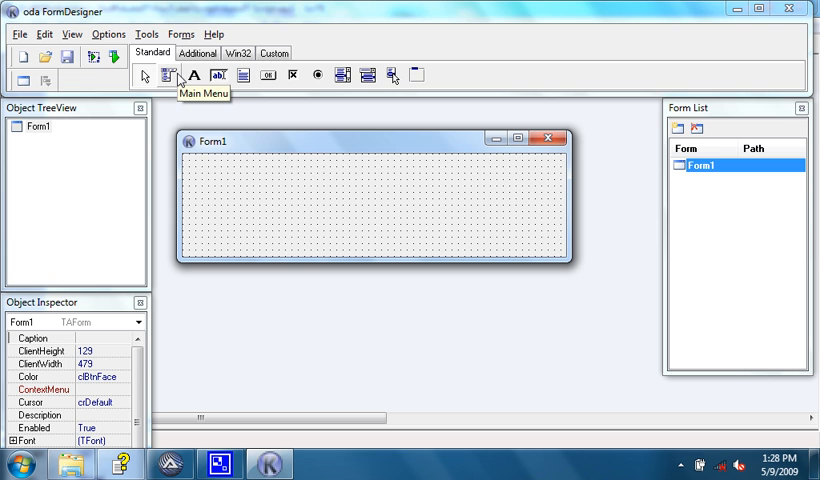
pyautogui.moveTo(242, 76)
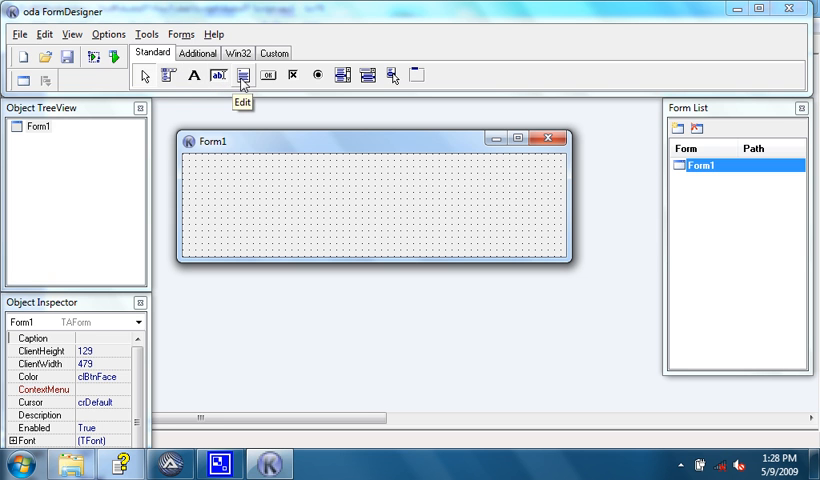
pyautogui.moveTo(318, 76)
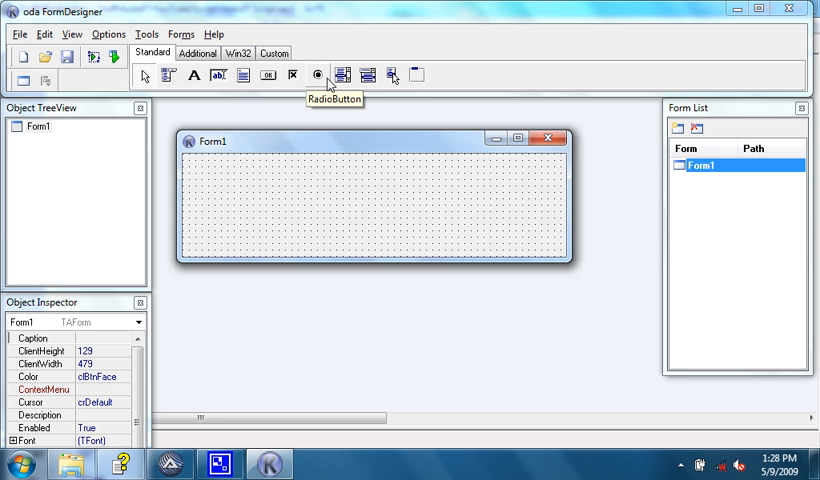
pyautogui.moveTo(392, 76)
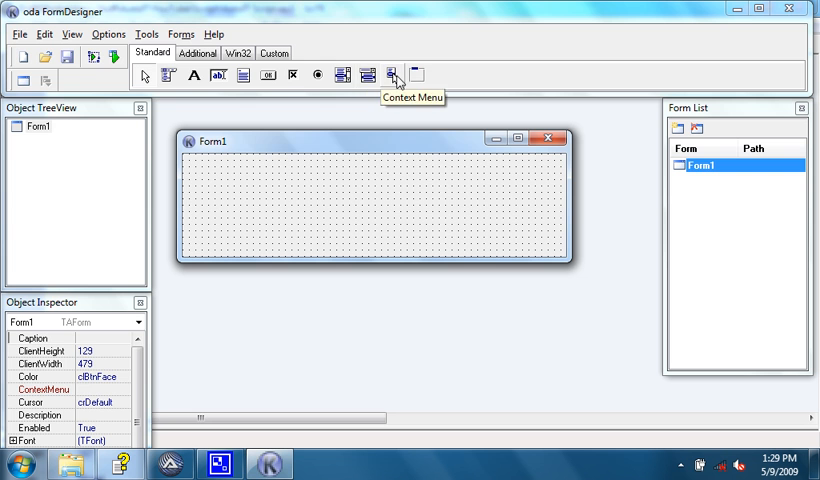
pyautogui.click(196, 52)
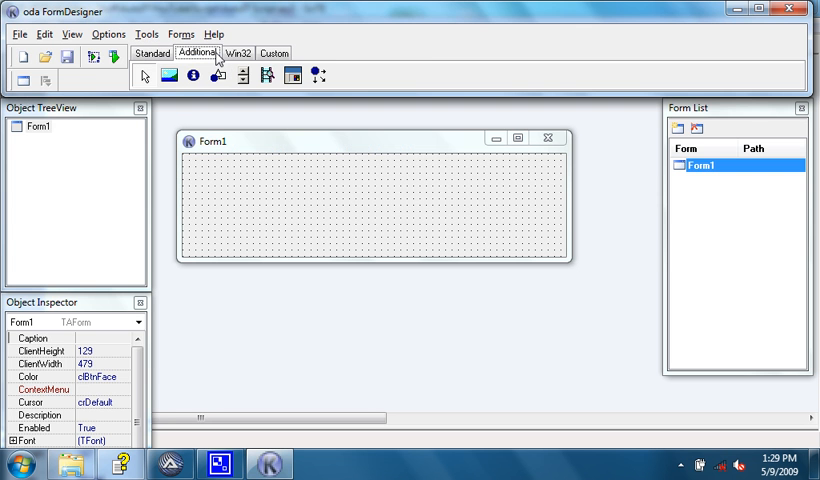
pyautogui.moveTo(192, 76)
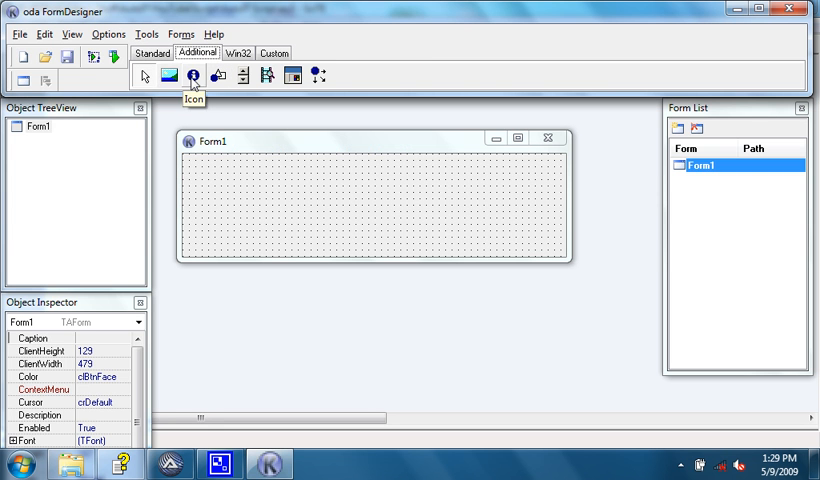
pyautogui.moveTo(266, 76)
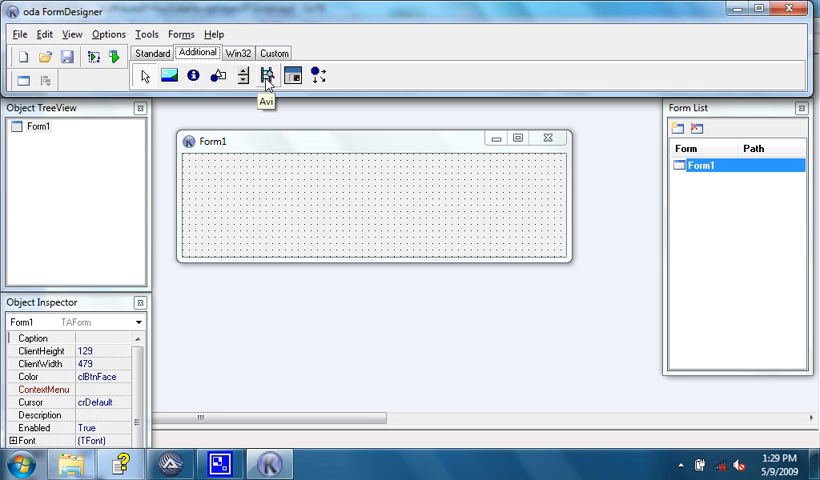
pyautogui.moveTo(290, 76)
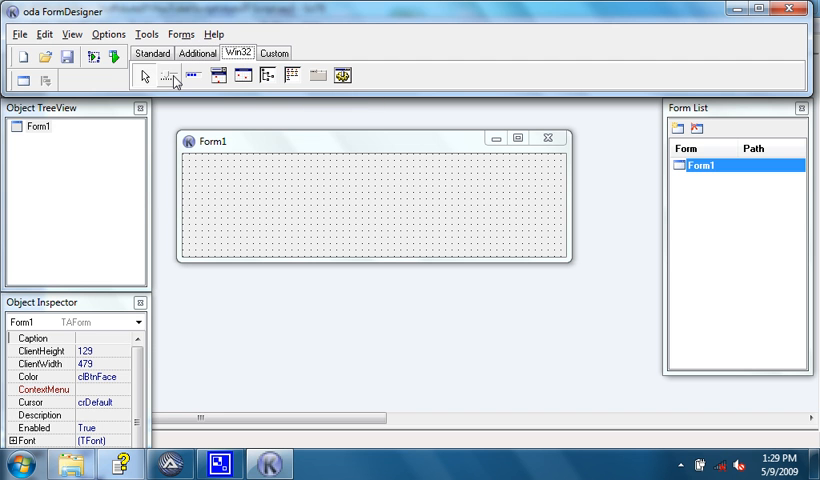
pyautogui.moveTo(240, 76)
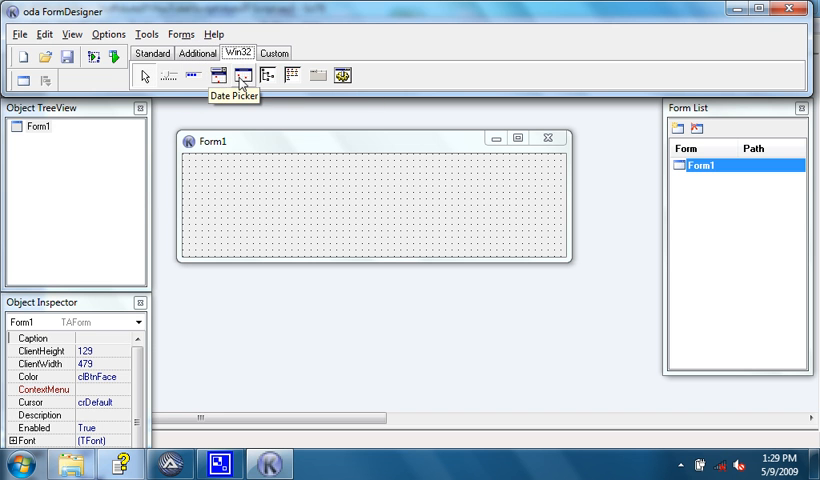
pyautogui.moveTo(292, 76)
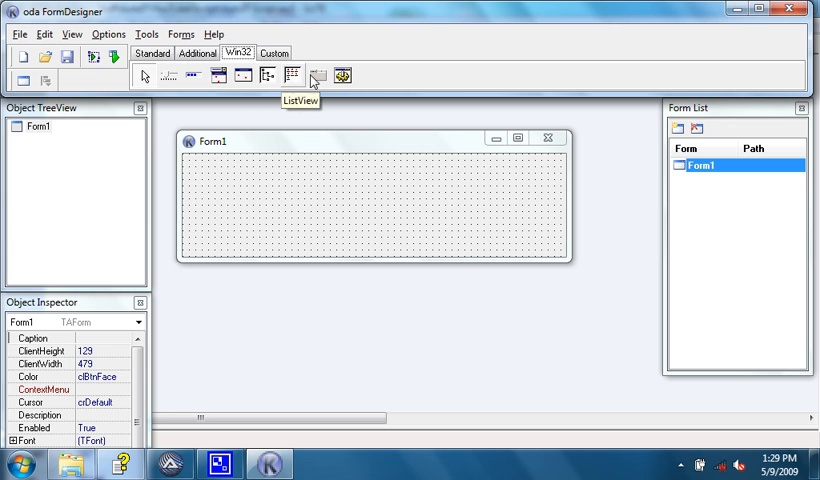
pyautogui.click(274, 52)
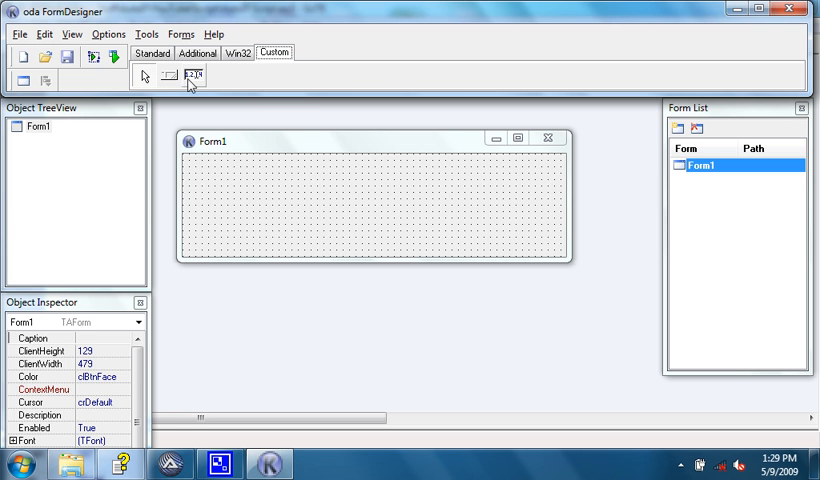
pyautogui.moveTo(196, 76)
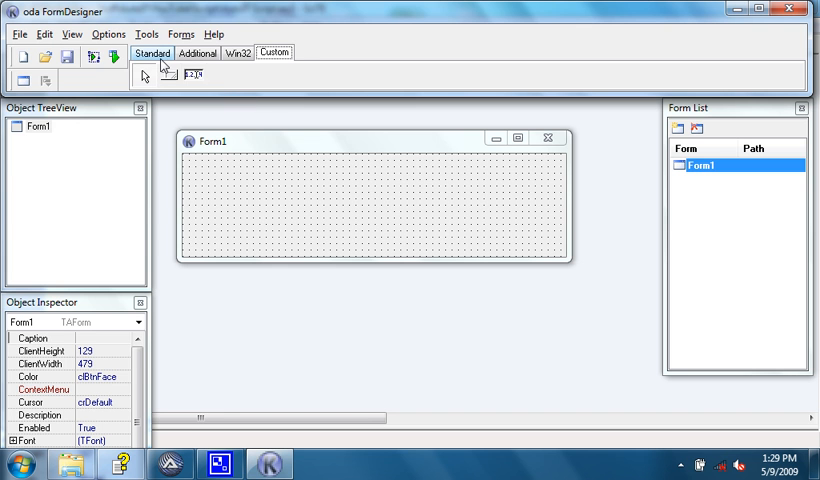
# Place a button captioned 'I am a button' and give it the crHourGlass cursor
pyautogui.click(152, 52)
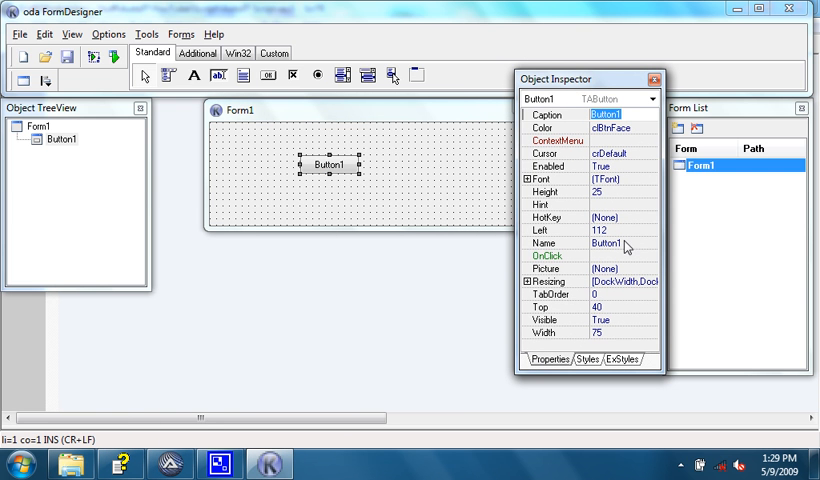
pyautogui.click(620, 242)
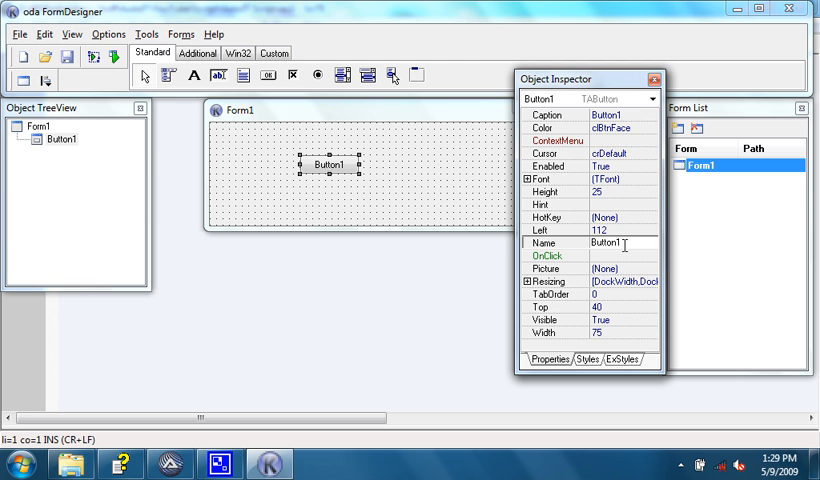
pyautogui.moveTo(640, 122)
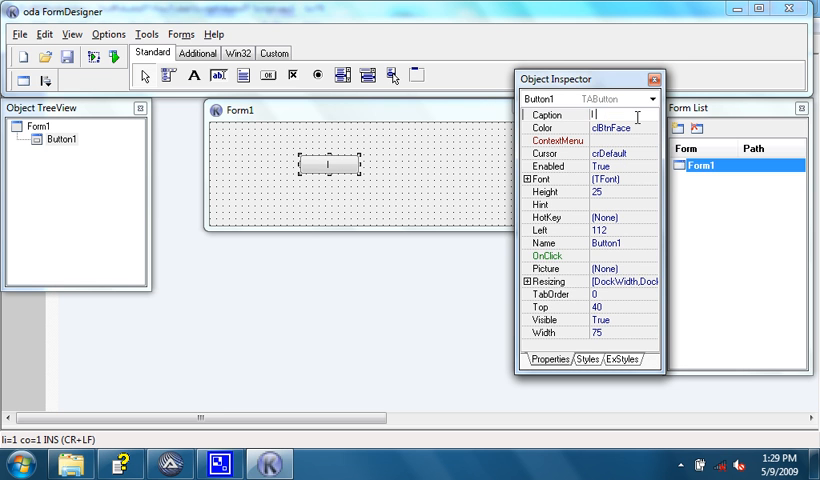
pyautogui.write('I am a button')
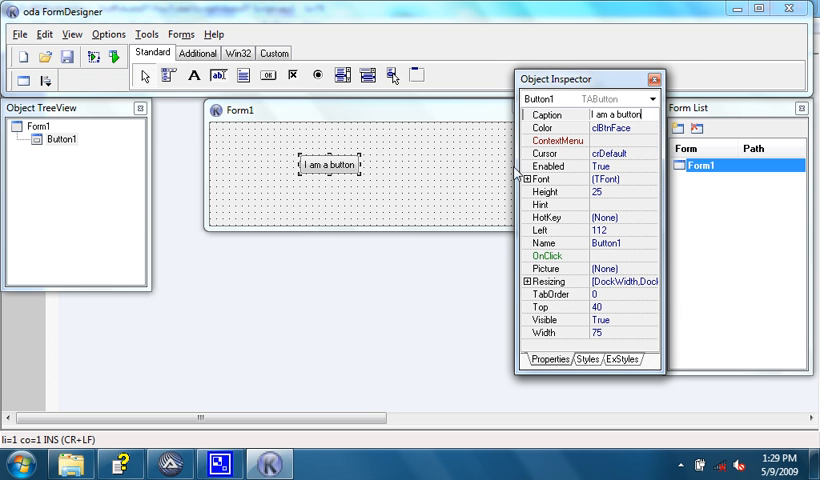
pyautogui.click(652, 152)
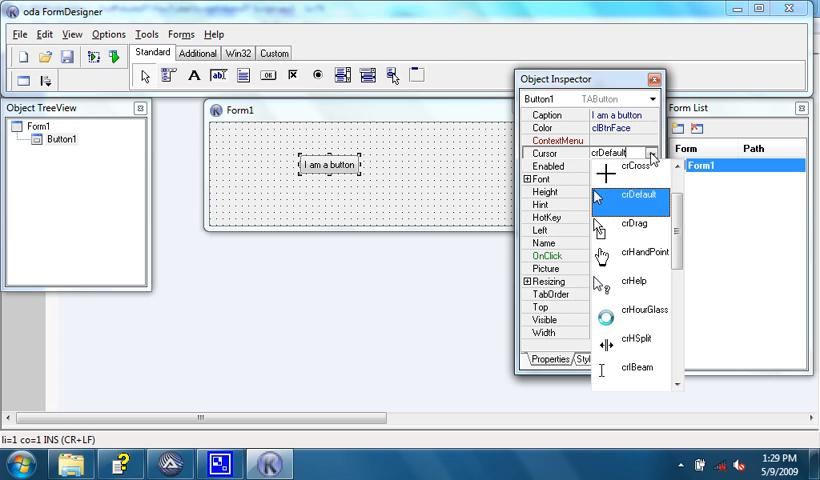
pyautogui.click(646, 308)
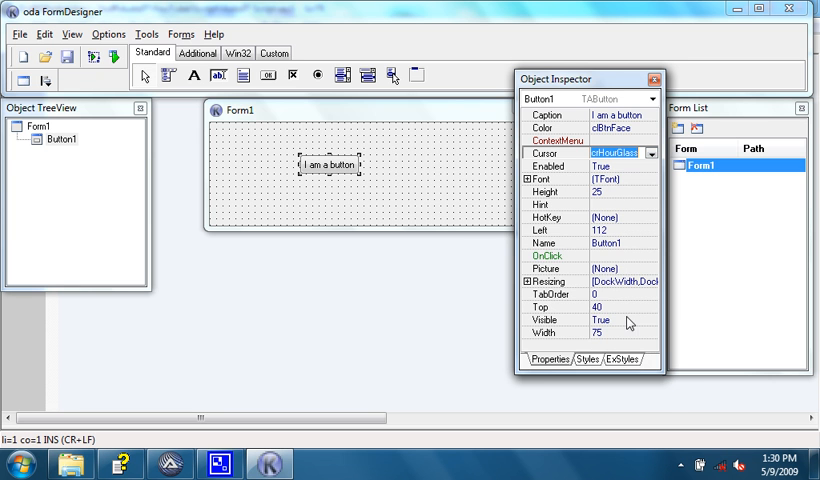
pyautogui.moveTo(358, 166)
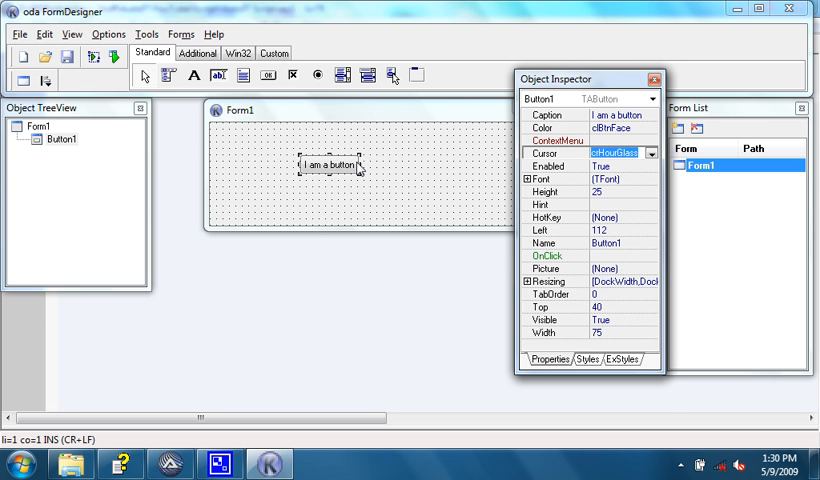
pyautogui.moveTo(622, 200)
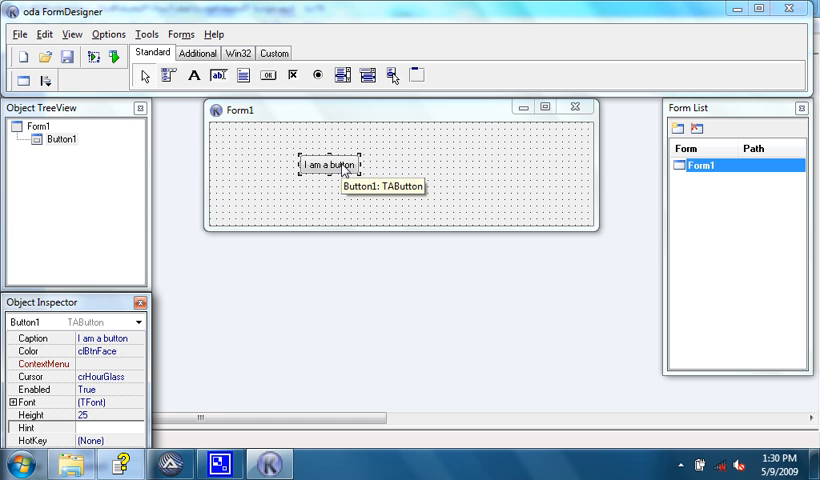
pyautogui.moveTo(204, 252)
pyautogui.write('I am a button!')
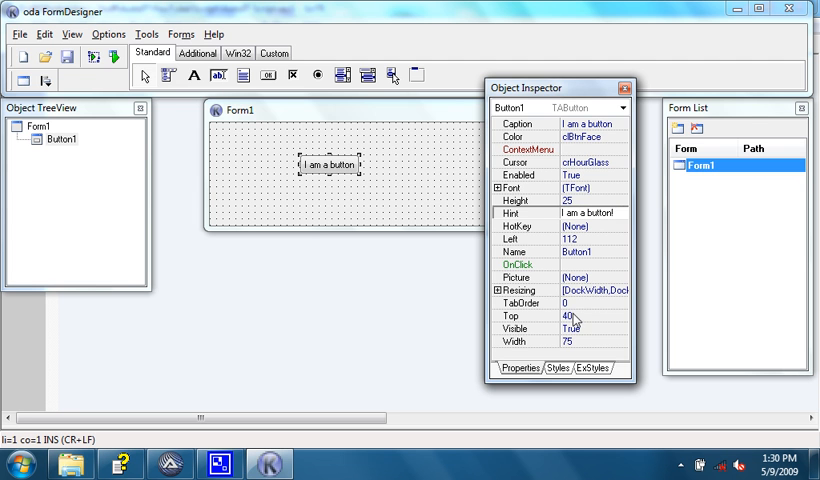
# Review Button1's Styles and ExStyles pages, then return to Form1's properties
pyautogui.click(548, 368)
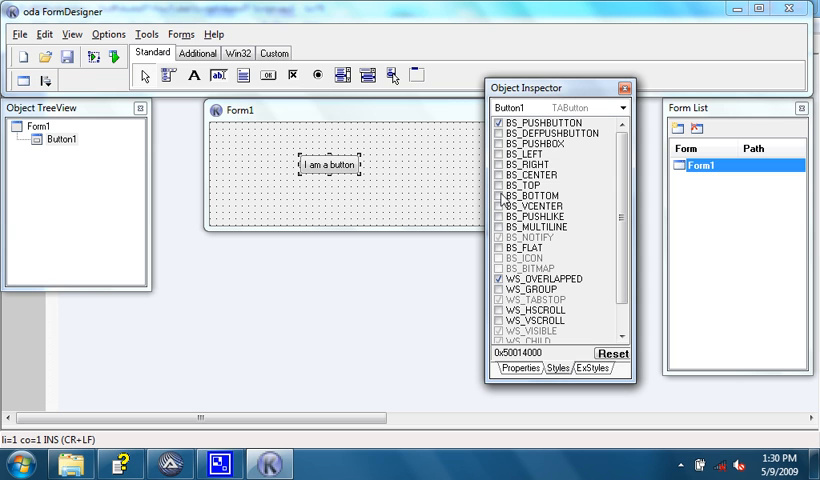
pyautogui.click(510, 184)
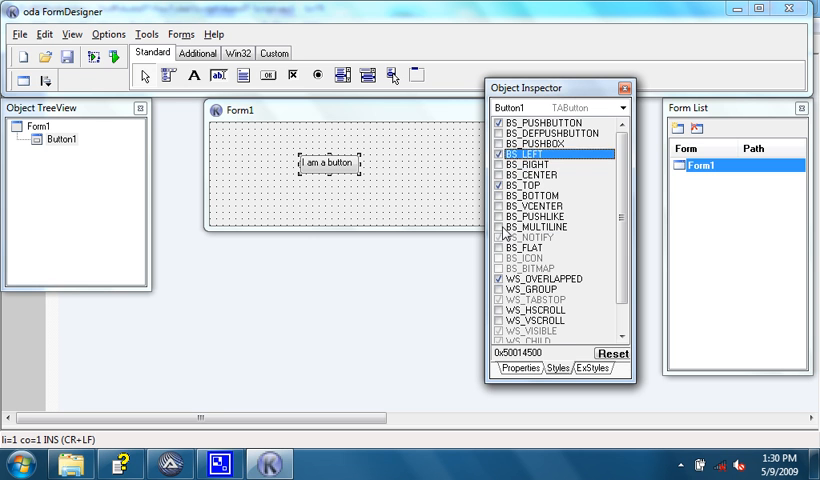
pyautogui.click(584, 368)
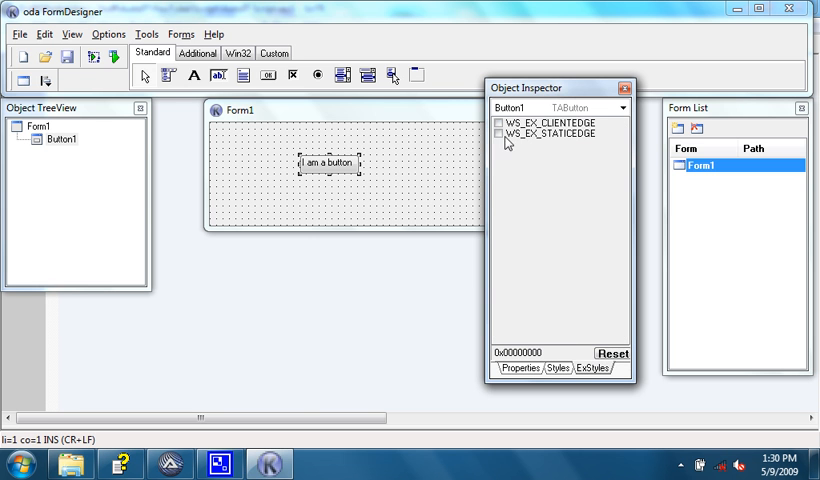
pyautogui.click(500, 122)
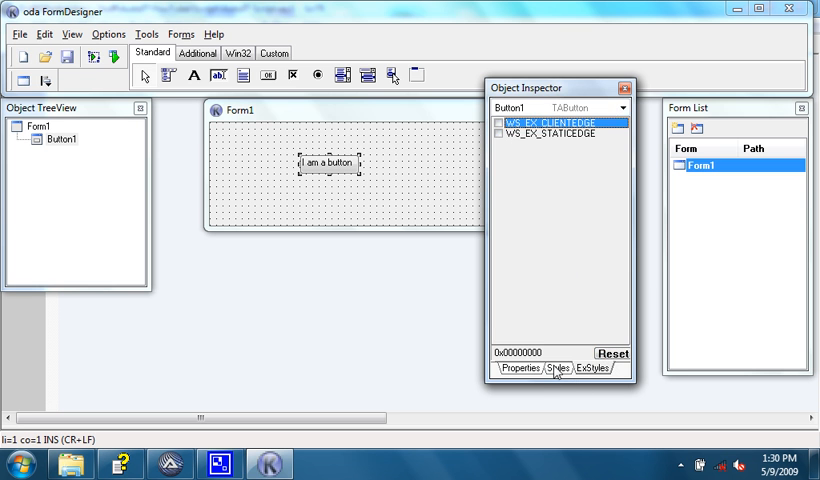
pyautogui.click(552, 368)
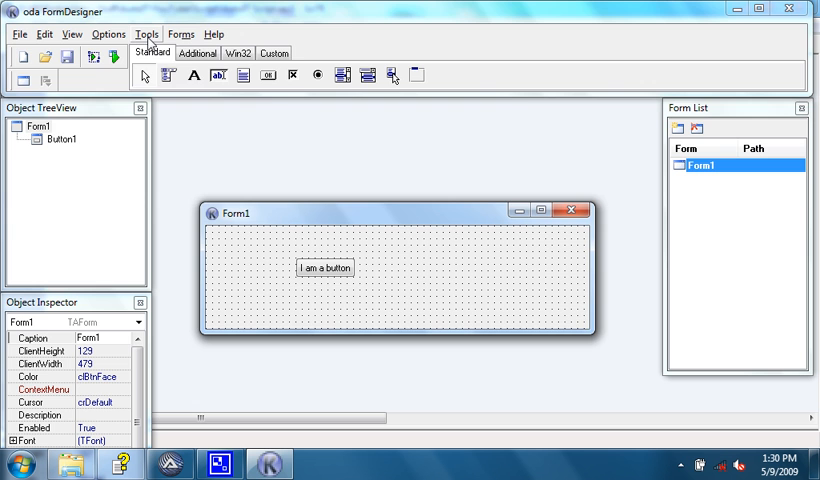
# Generate the form code with named variables instead of -1 and Global scope
pyautogui.click(146, 32)
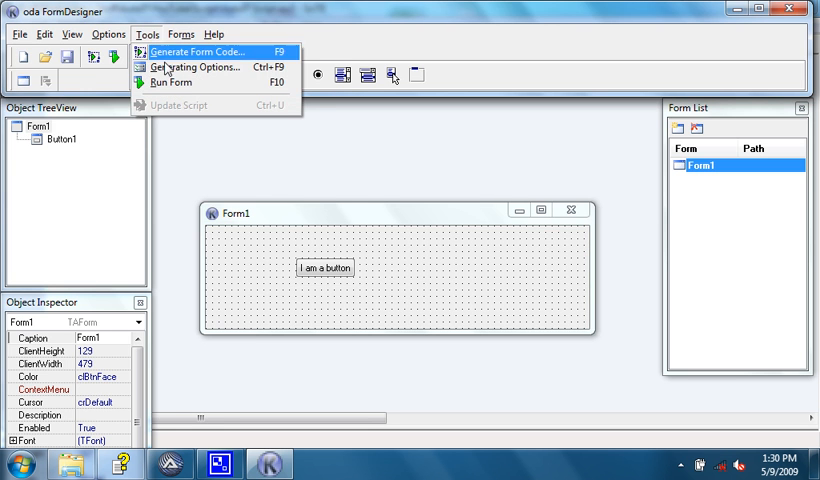
pyautogui.click(192, 68)
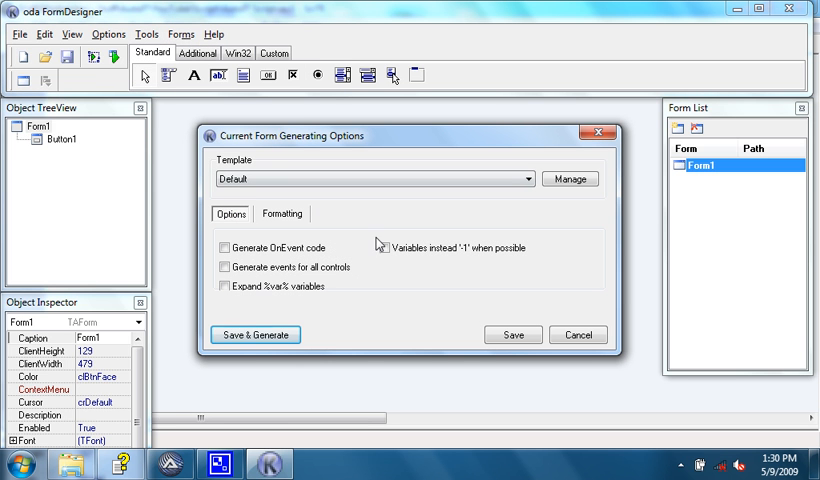
pyautogui.click(384, 246)
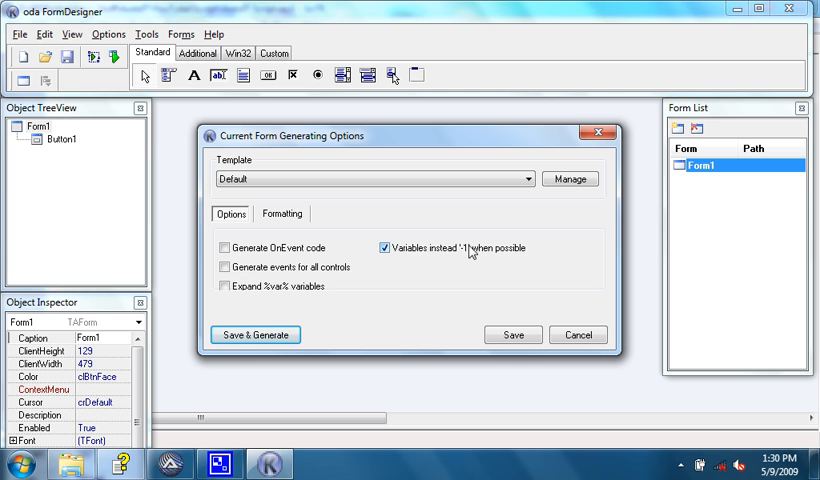
pyautogui.moveTo(508, 258)
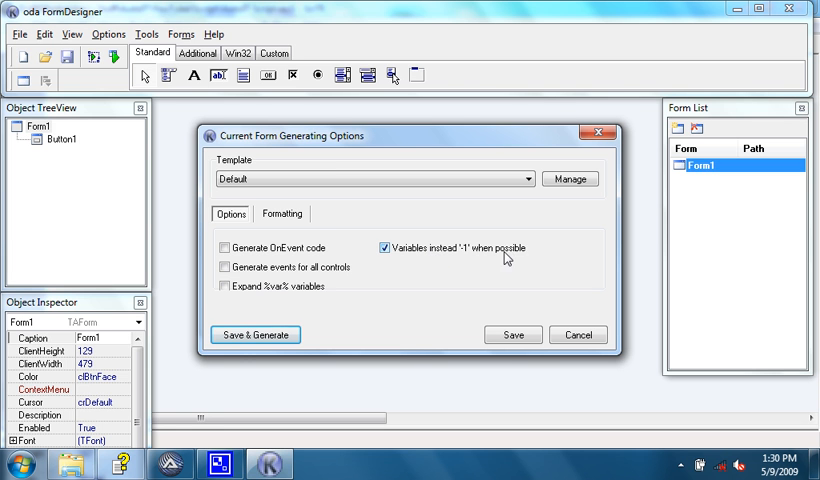
pyautogui.click(282, 212)
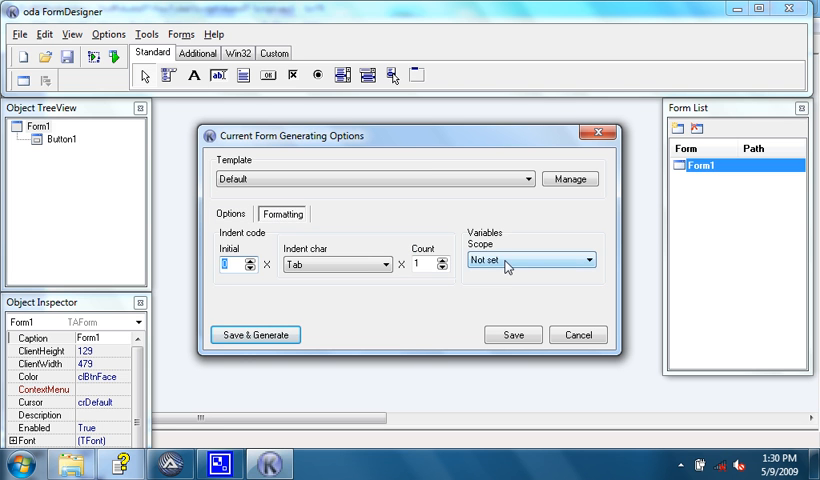
pyautogui.click(612, 260)
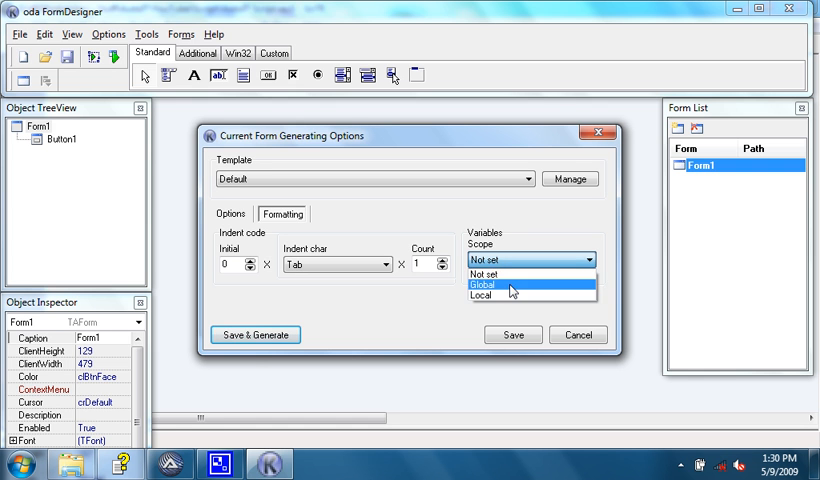
pyautogui.click(488, 284)
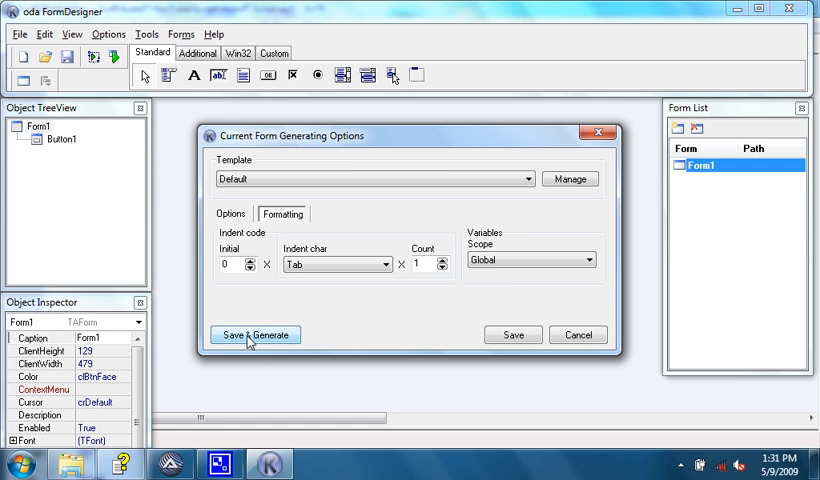
pyautogui.click(256, 334)
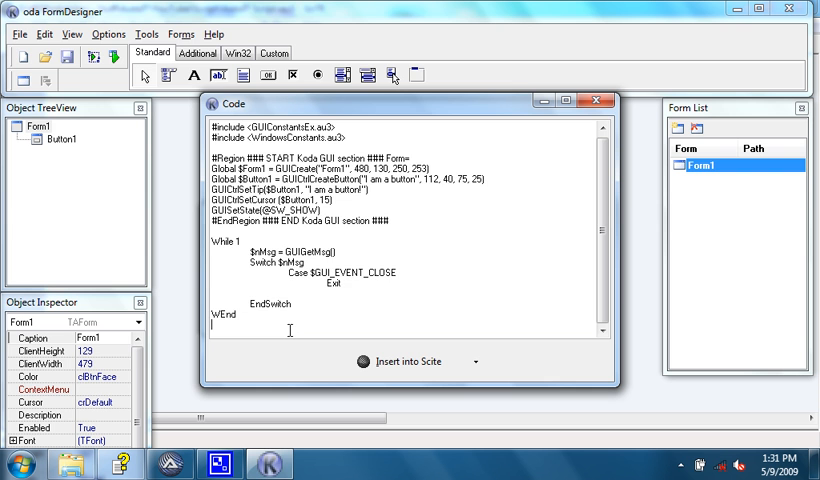
# Close Koda, run the generated script with F5 to show Form1, then close it and clear the script
pyautogui.press('ctrl+a')
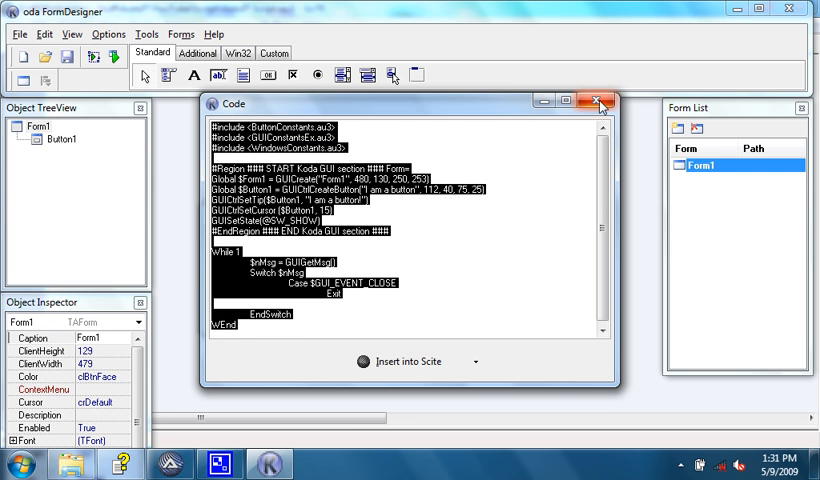
pyautogui.click(598, 104)
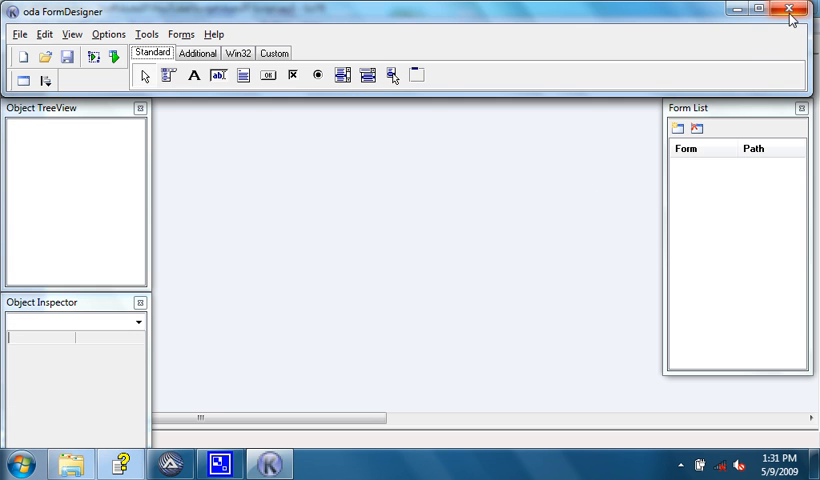
pyautogui.click(788, 12)
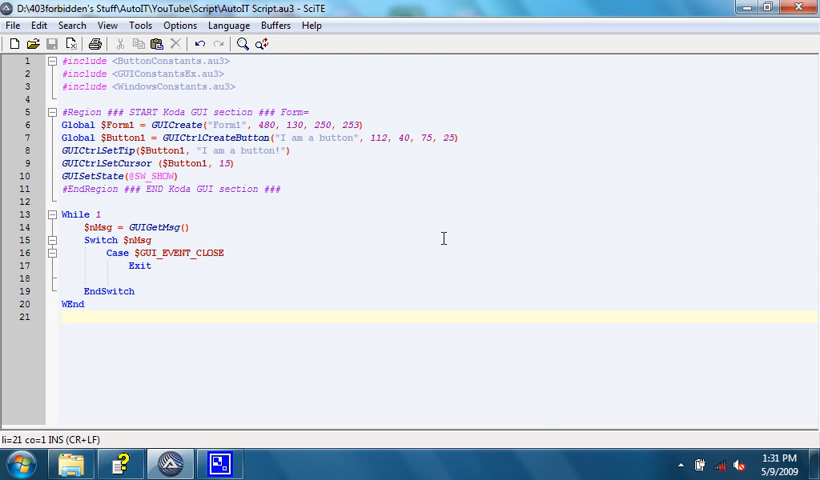
pyautogui.press('F5')
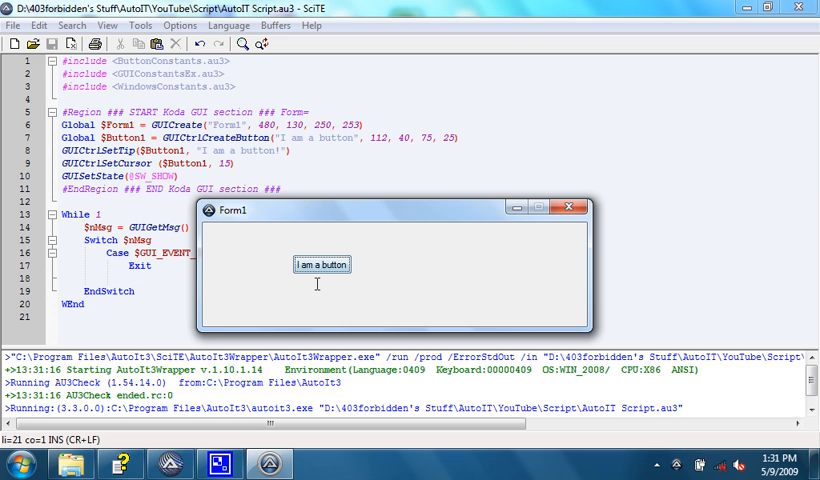
pyautogui.moveTo(322, 264)
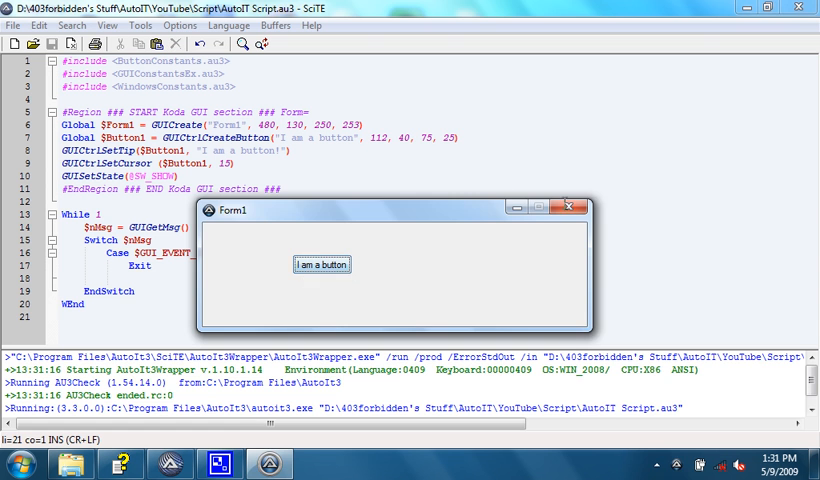
pyautogui.click(576, 208)
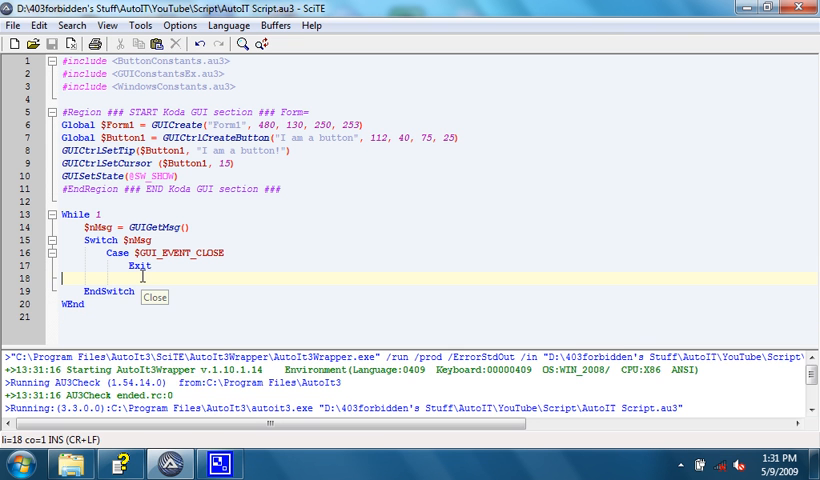
pyautogui.click(158, 278)
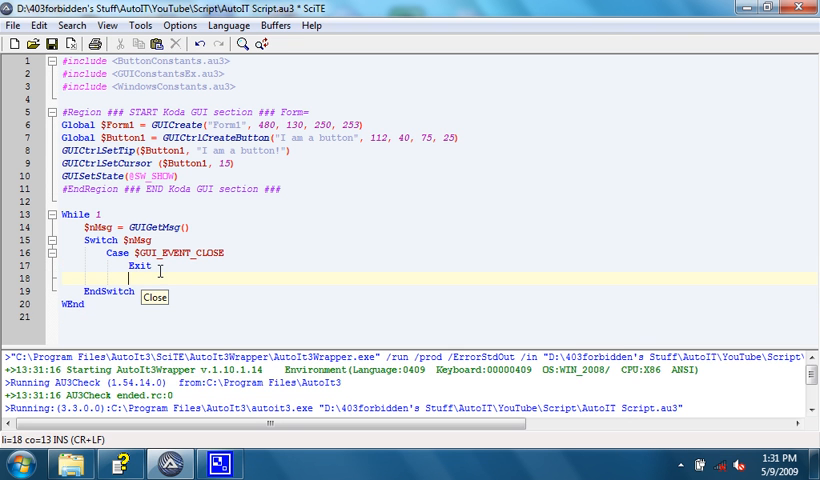
pyautogui.moveTo(292, 86)
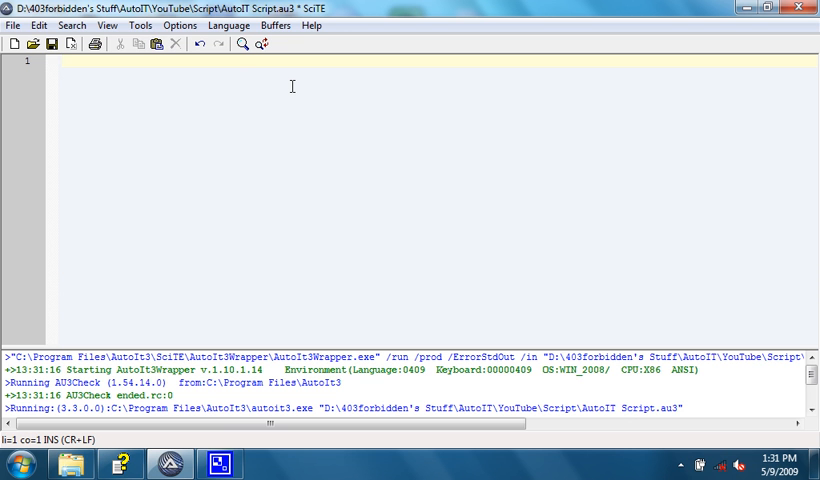
pyautogui.moveTo(188, 112)
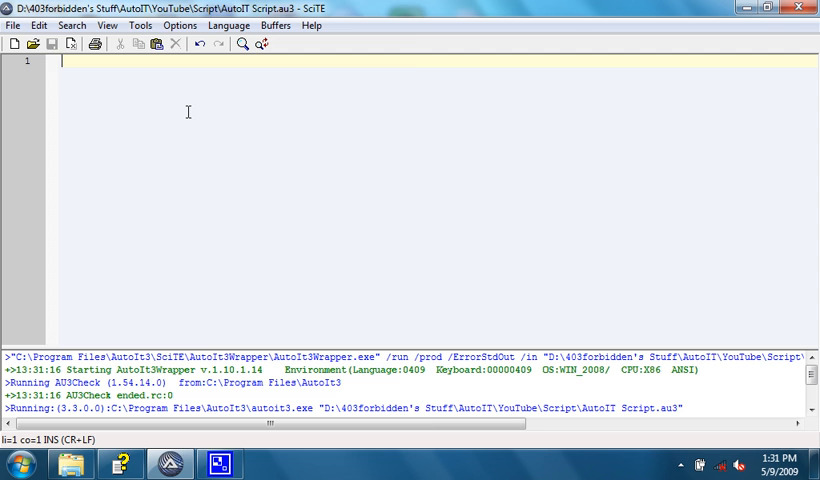
# Start AU3Recorder from SciTE's Tools menu and move its window below the file list
pyautogui.click(140, 24)
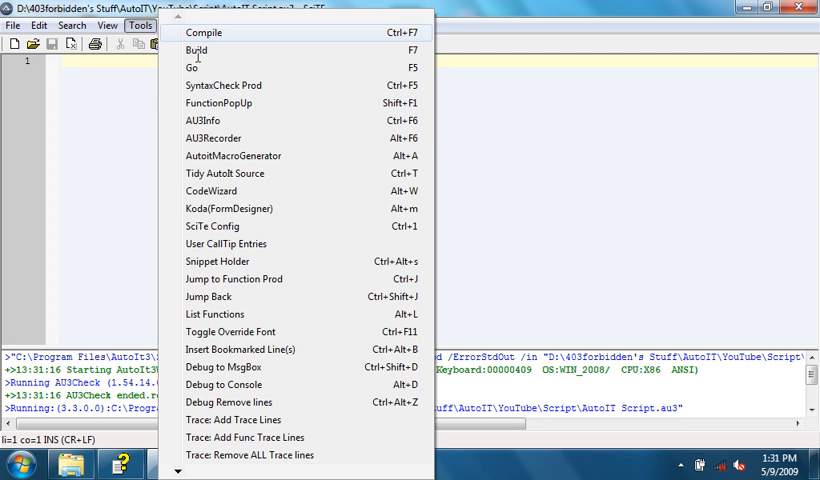
pyautogui.click(212, 138)
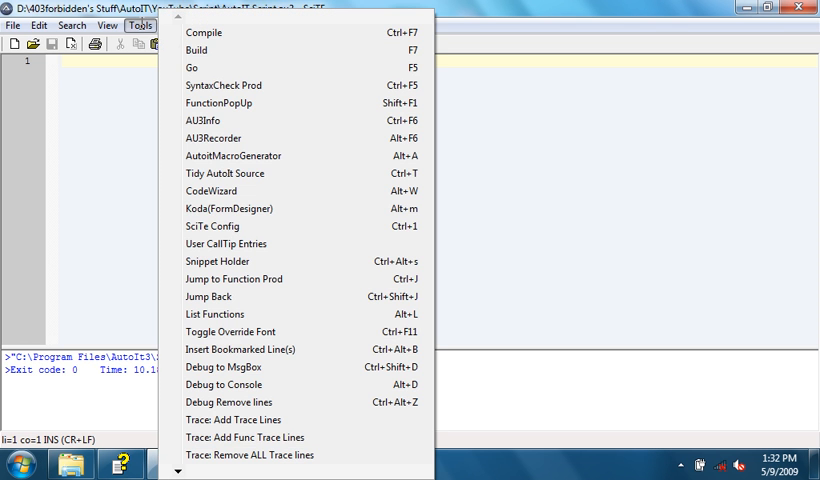
pyautogui.click(212, 138)
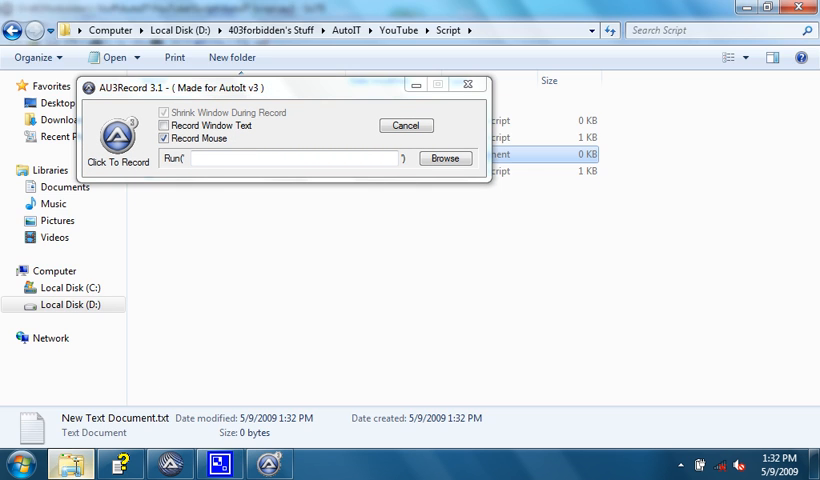
pyautogui.moveTo(280, 88); pyautogui.dragTo(416, 218)
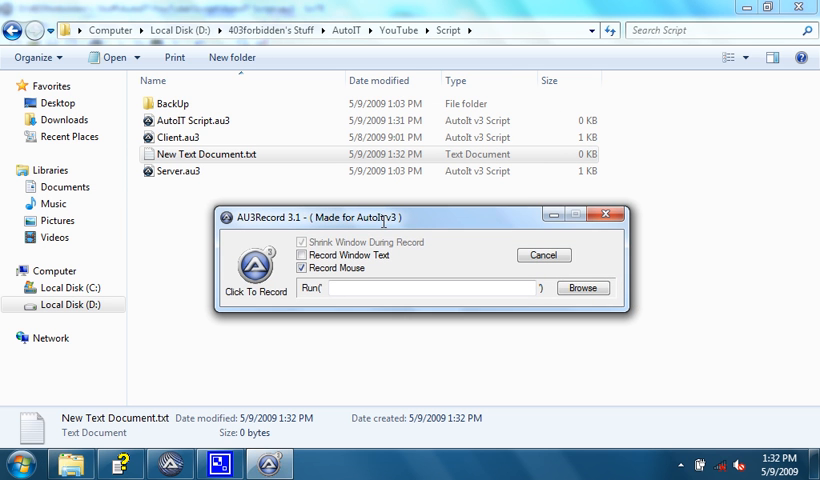
# Begin recording and open New Text Document.txt in Notepad ready for typing
pyautogui.click(300, 256)
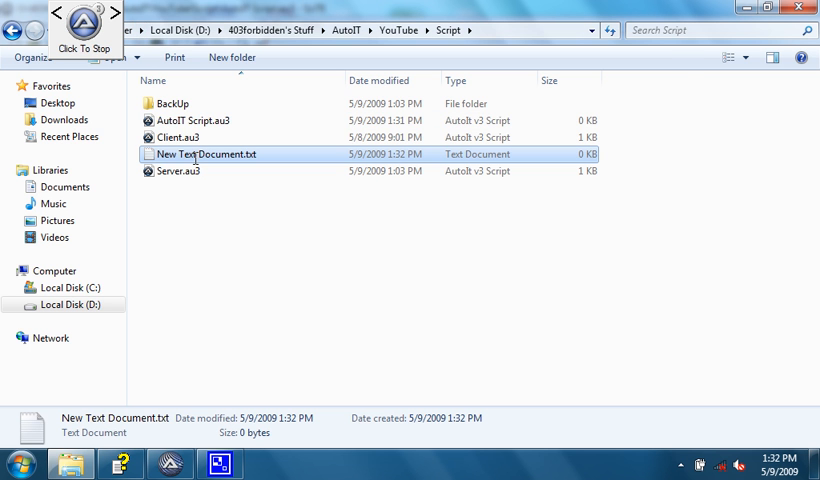
pyautogui.doubleClick(206, 154)
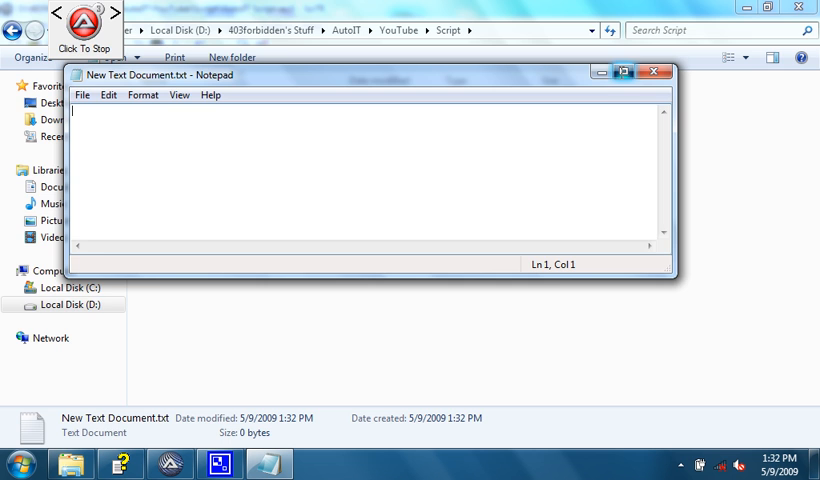
pyautogui.click(620, 72)
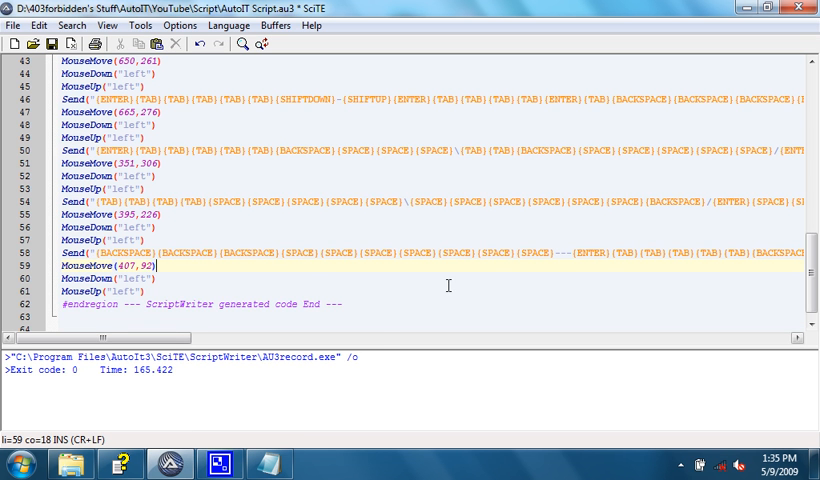
# Add a Sleep(5000) line at the top of the recorded script
pyautogui.scroll(3)
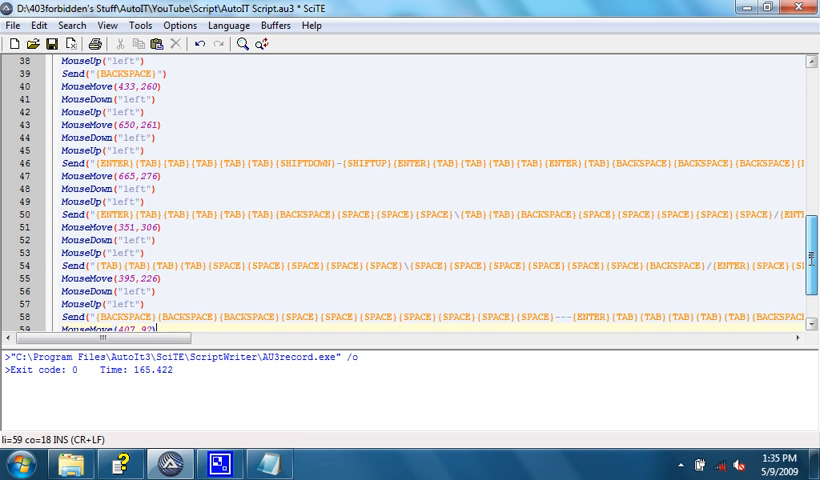
pyautogui.scroll(3)
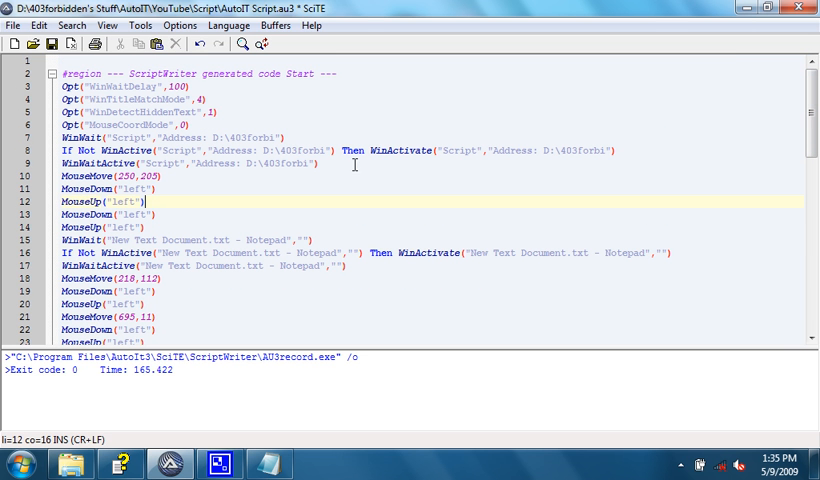
pyautogui.moveTo(324, 136)
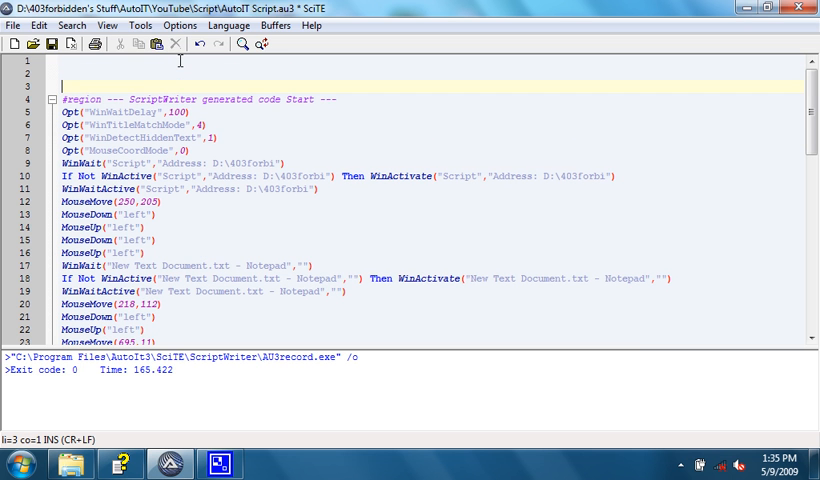
pyautogui.click(70, 60)
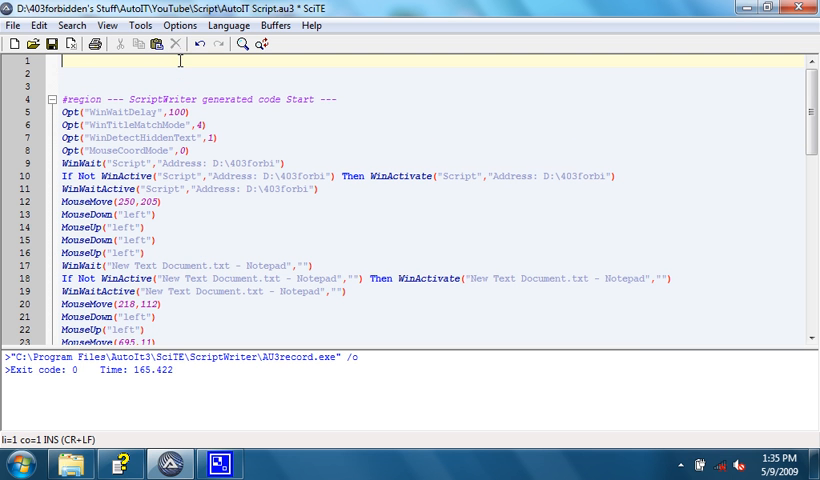
pyautogui.write('Sleep(5000)')
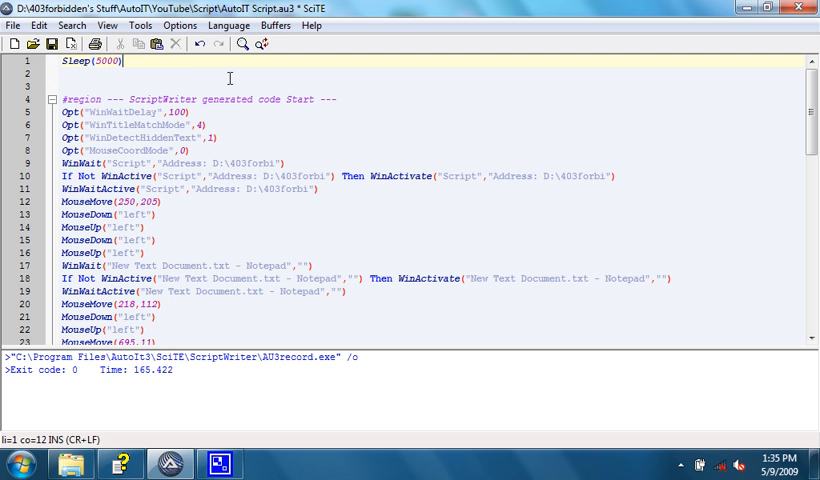
pyautogui.click(362, 100)
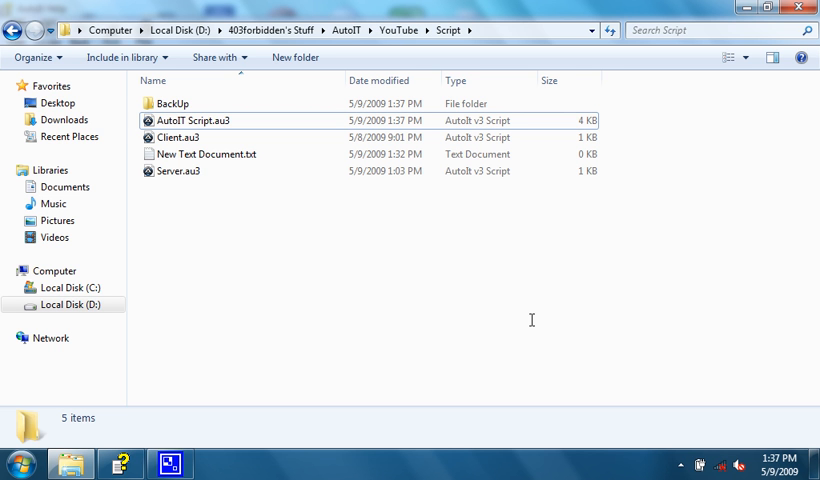
pyautogui.moveTo(252, 250)
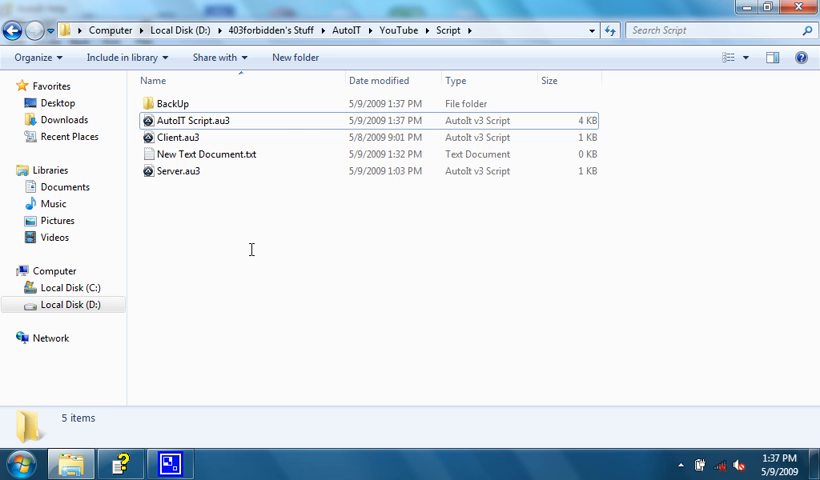
pyautogui.moveTo(196, 116)
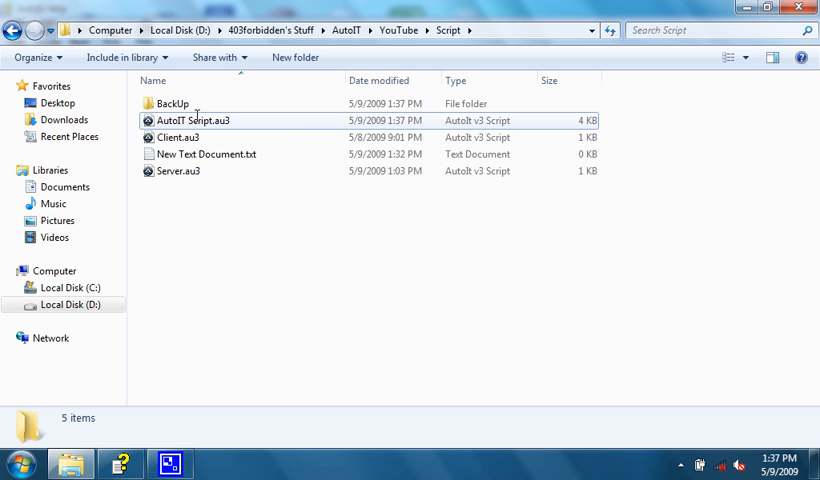
# Run AutoIT Script.au3 from Explorer so it retypes the ASCII face in Notepad
pyautogui.click(192, 120)
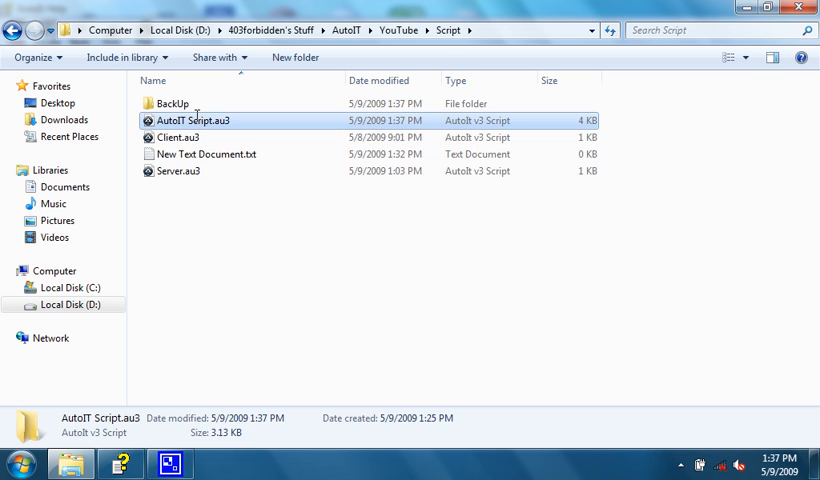
pyautogui.rightClick(192, 120)
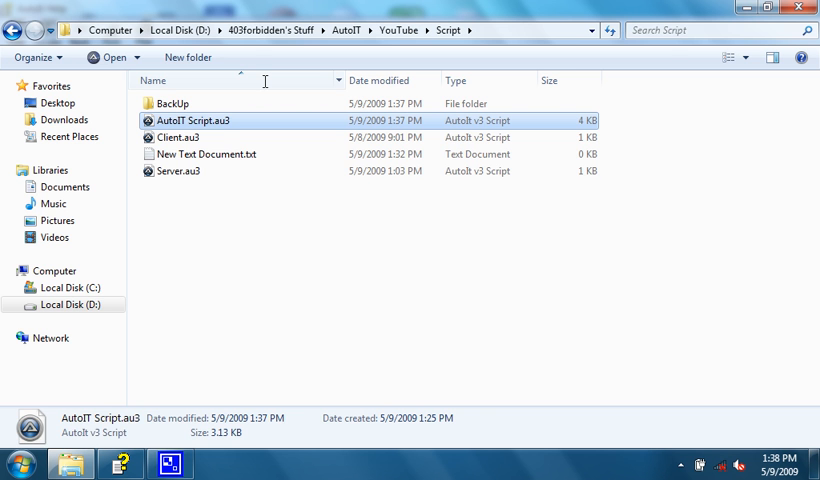
pyautogui.doubleClick(208, 154)
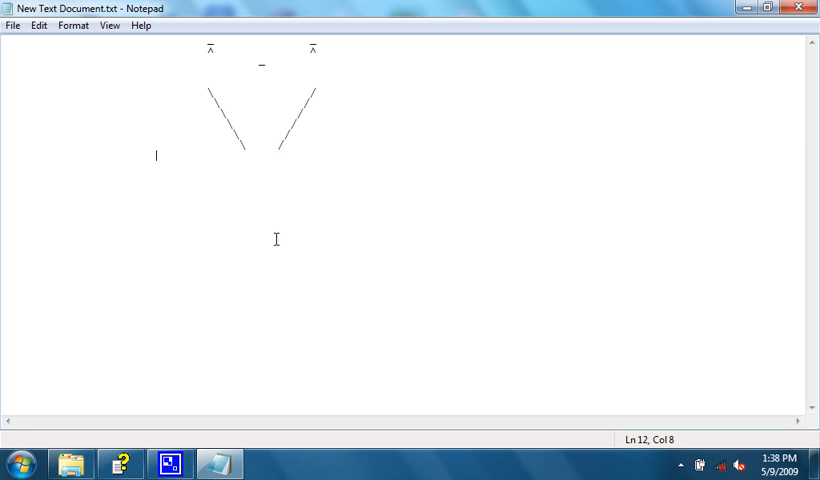
pyautogui.write('---')
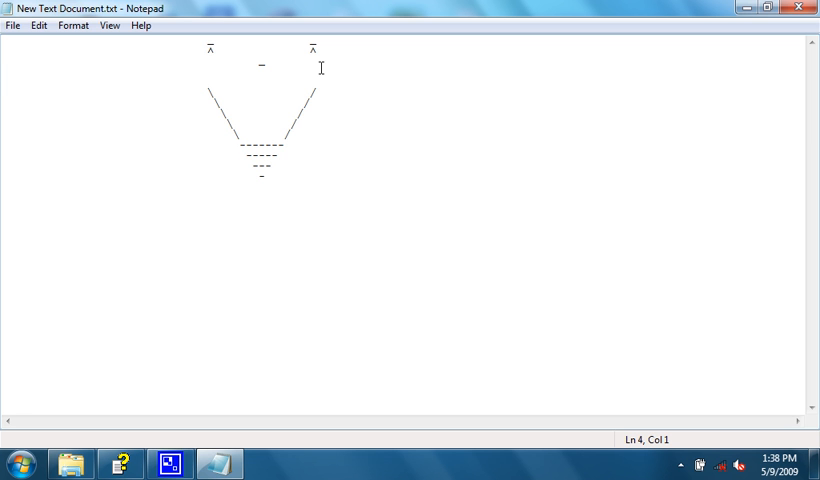
pyautogui.moveTo(448, 64)
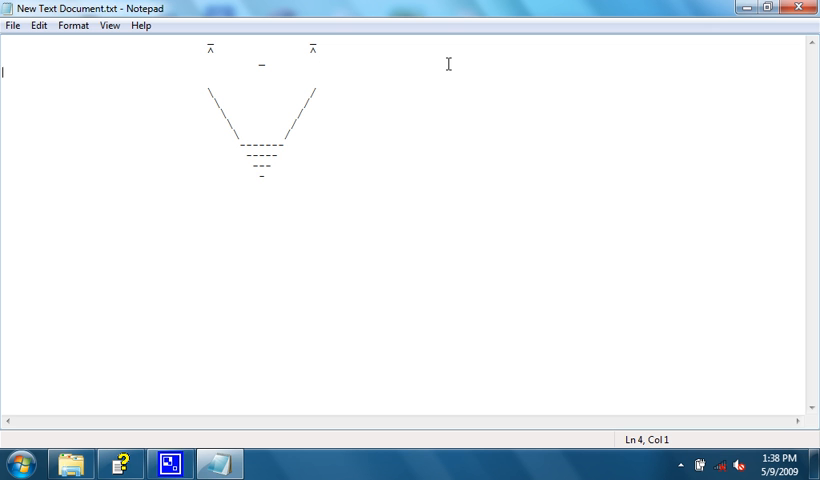
# Reopen AutoIT Script.au3 in SciTE for editing
pyautogui.click(304, 112)
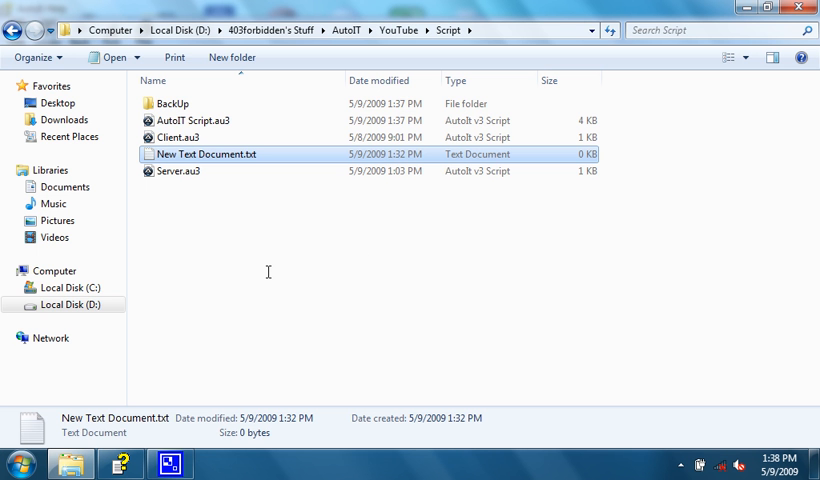
pyautogui.click(192, 120)
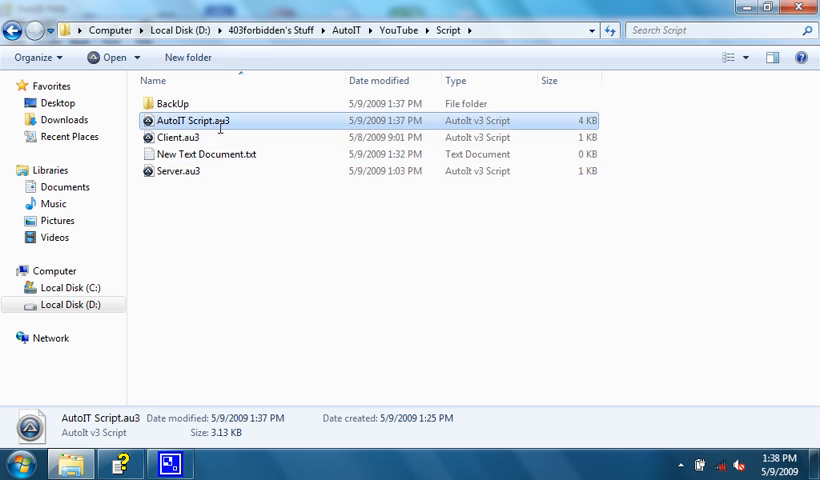
pyautogui.doubleClick(190, 120)
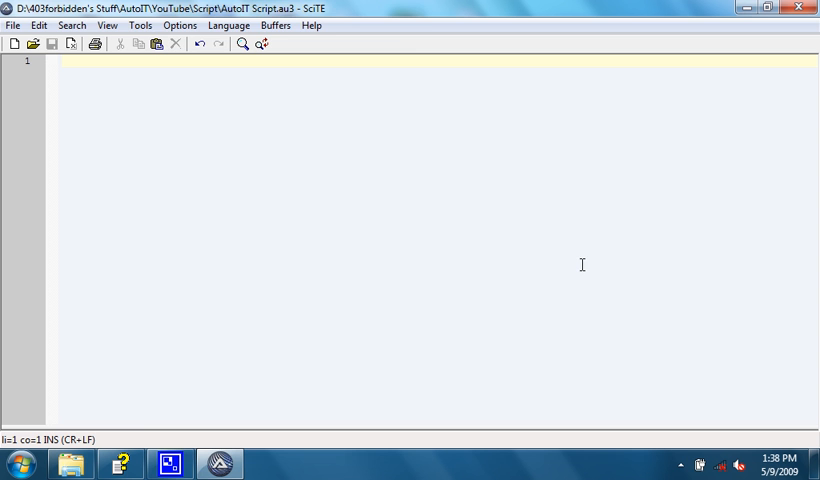
# Launch CodeWizard and view its MessageBox, InputBox and Colors generator pages
pyautogui.click(140, 24)
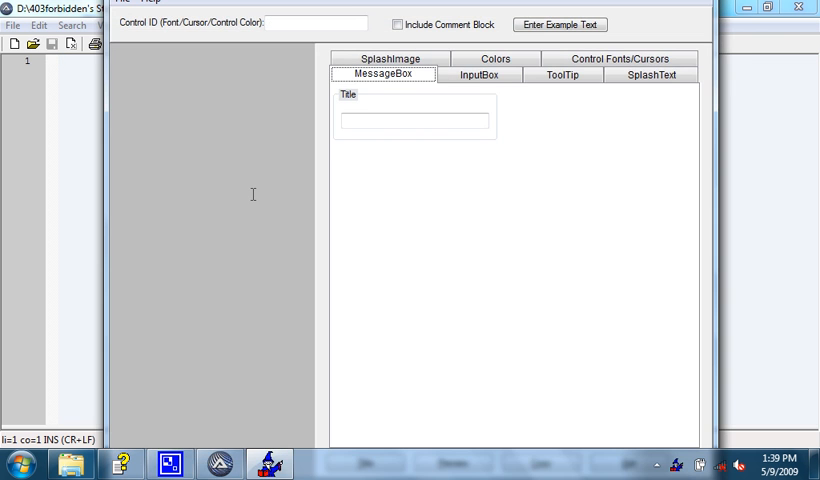
pyautogui.click(384, 74)
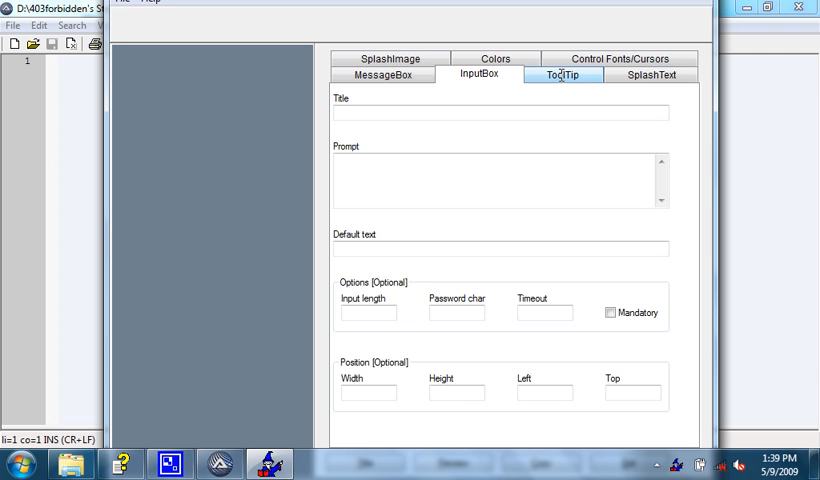
pyautogui.click(562, 74)
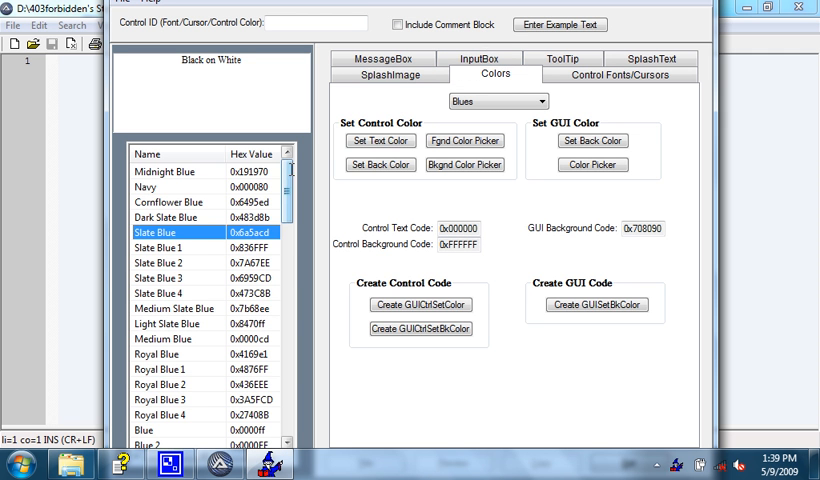
# Pick Dodger Blue 2 from the named colours, then close the wizard
pyautogui.scroll(-3)
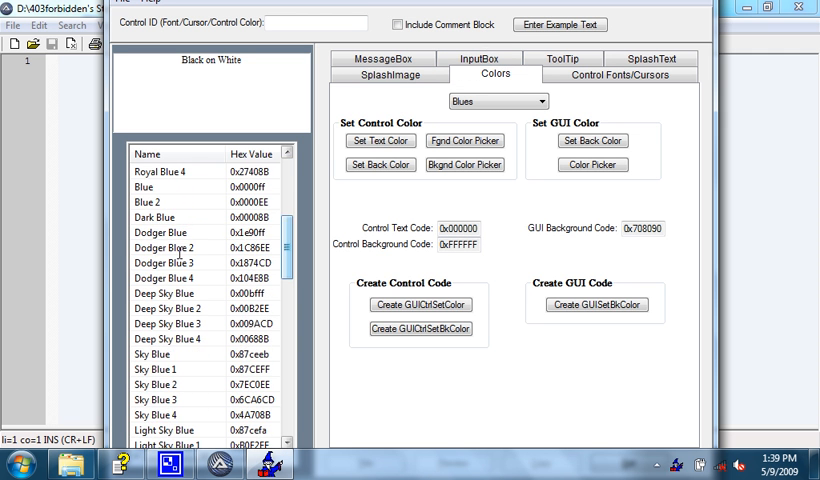
pyautogui.click(176, 246)
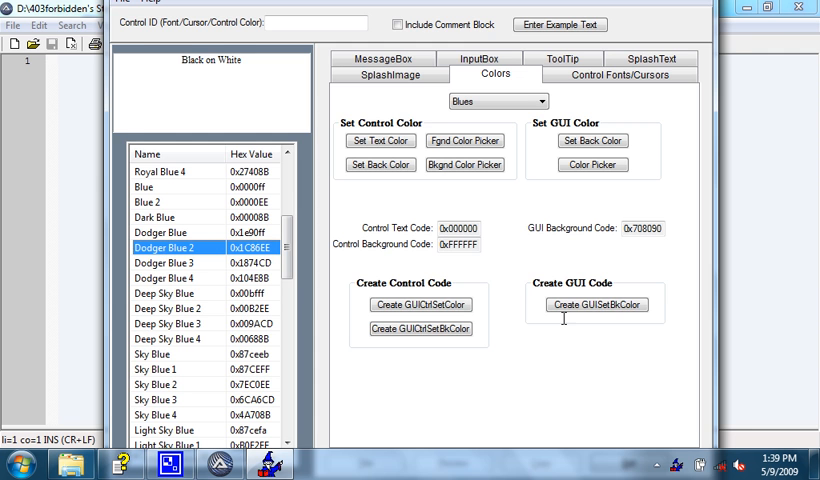
pyautogui.click(596, 304)
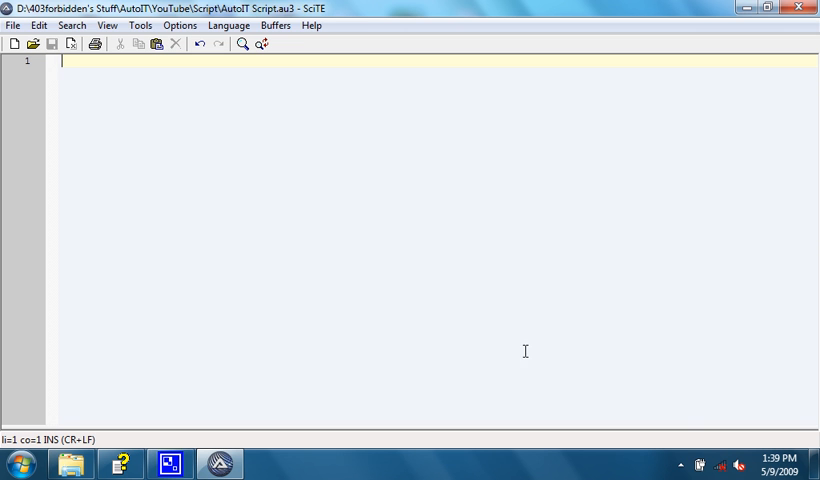
pyautogui.moveTo(466, 156)
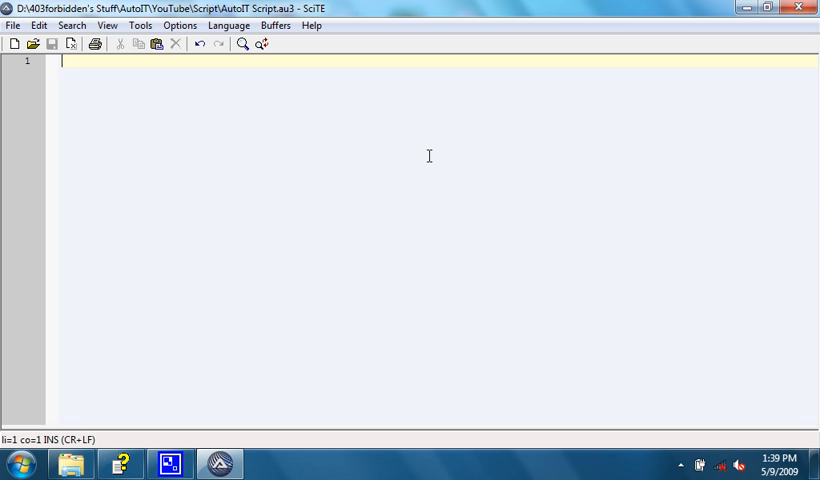
pyautogui.moveTo(380, 276)
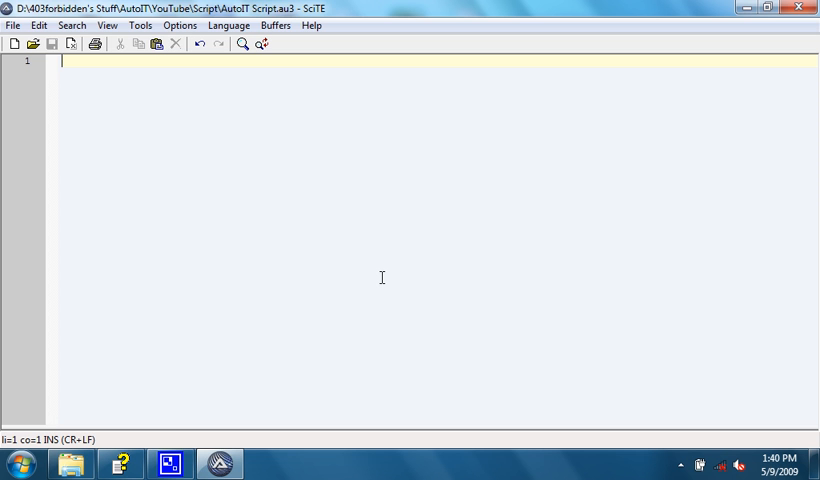